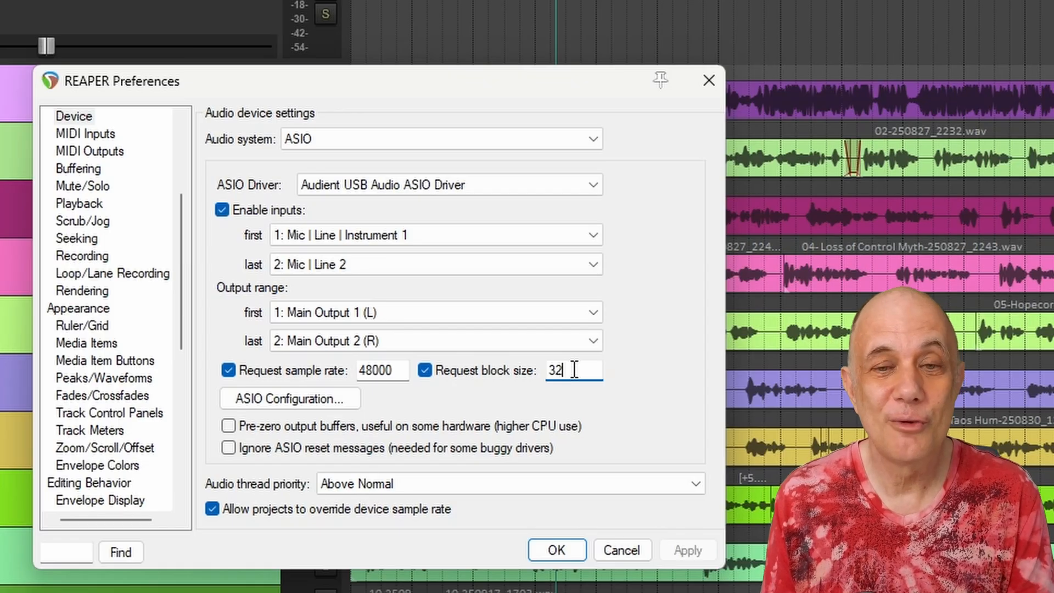
pyautogui.moveTo(679, 312)
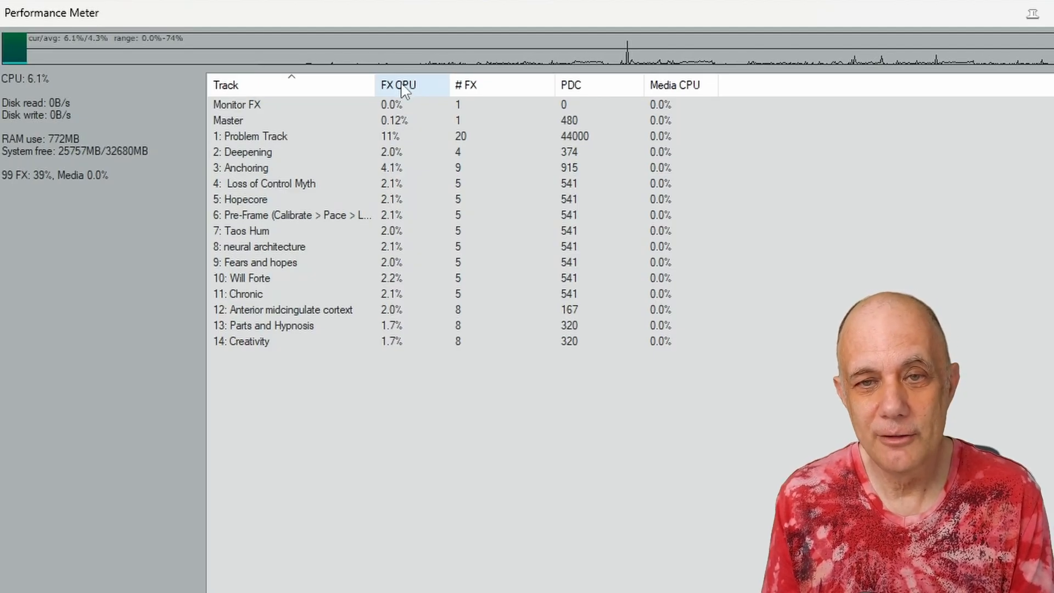
# Sort the Performance Meter by FX CPU so Problem Track ranks first.
pyautogui.click(398, 84)
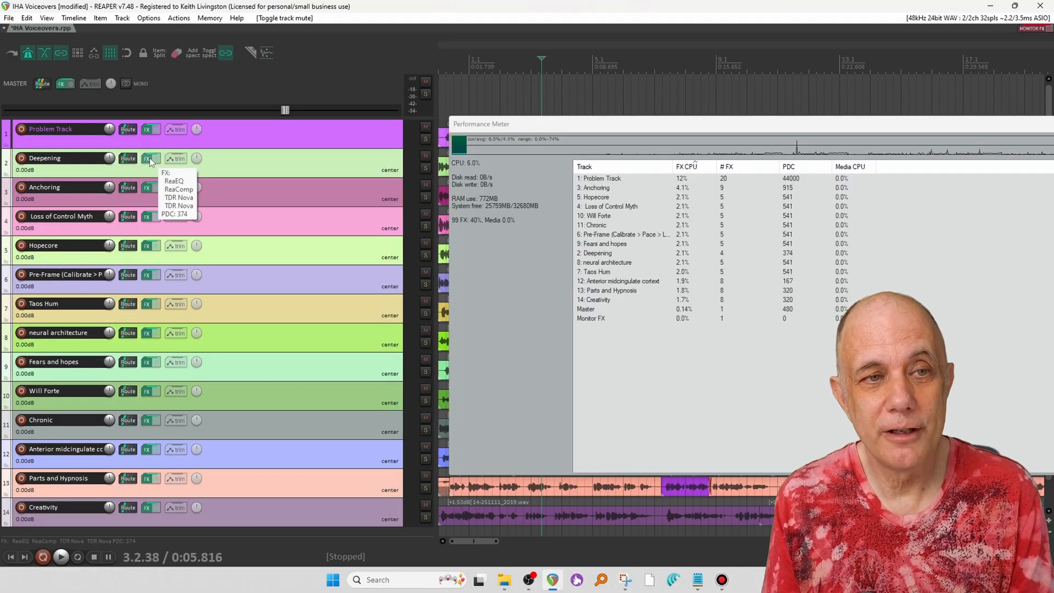
pyautogui.click(150, 158)
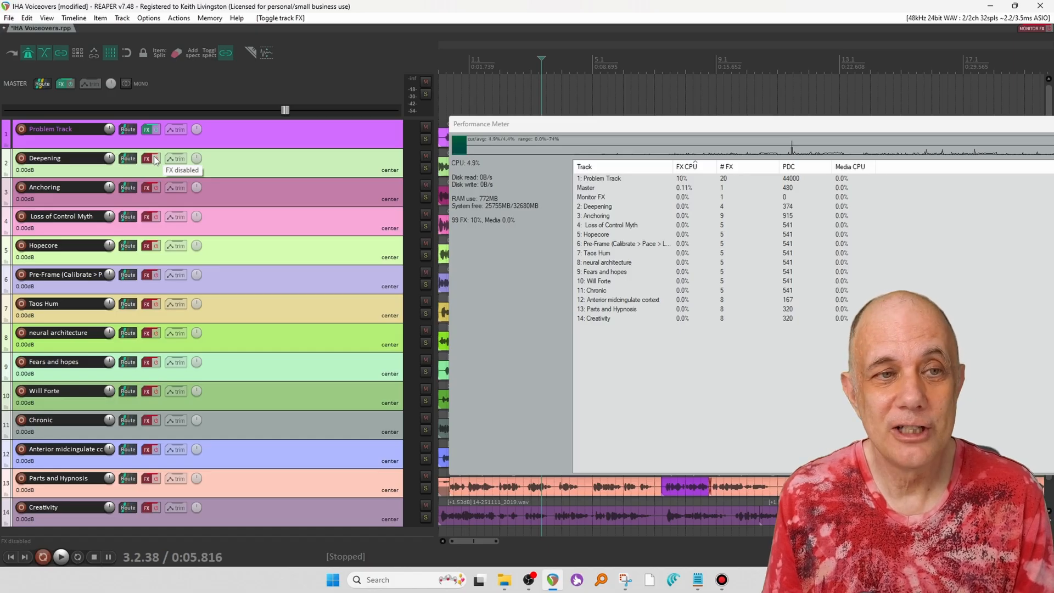
pyautogui.click(150, 158)
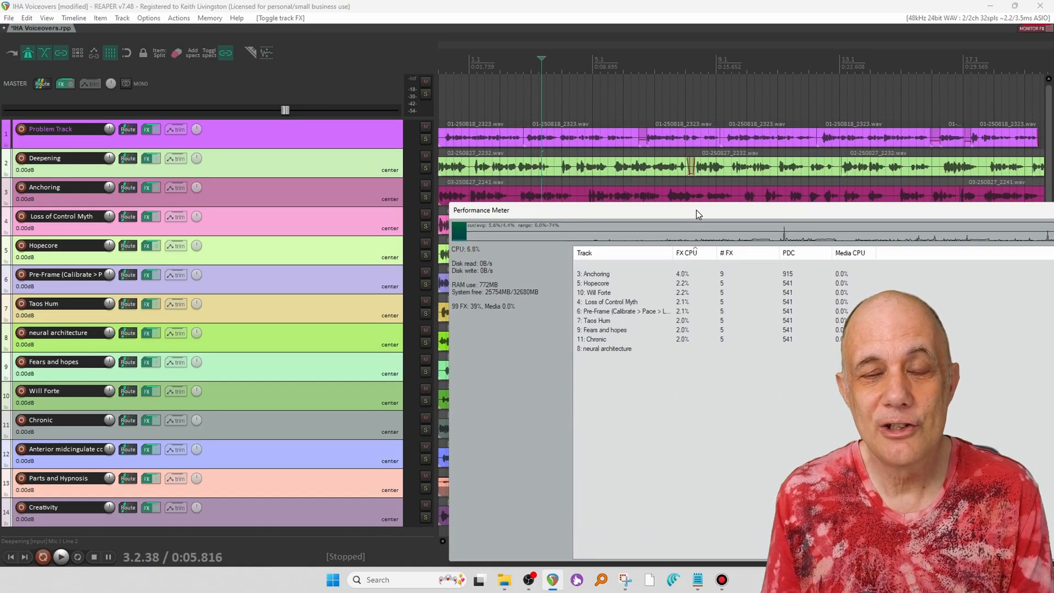
# Freeze Problem Track to mono and confirm its 0.00% FX CPU in the Performance Meter.
pyautogui.click(687, 243)
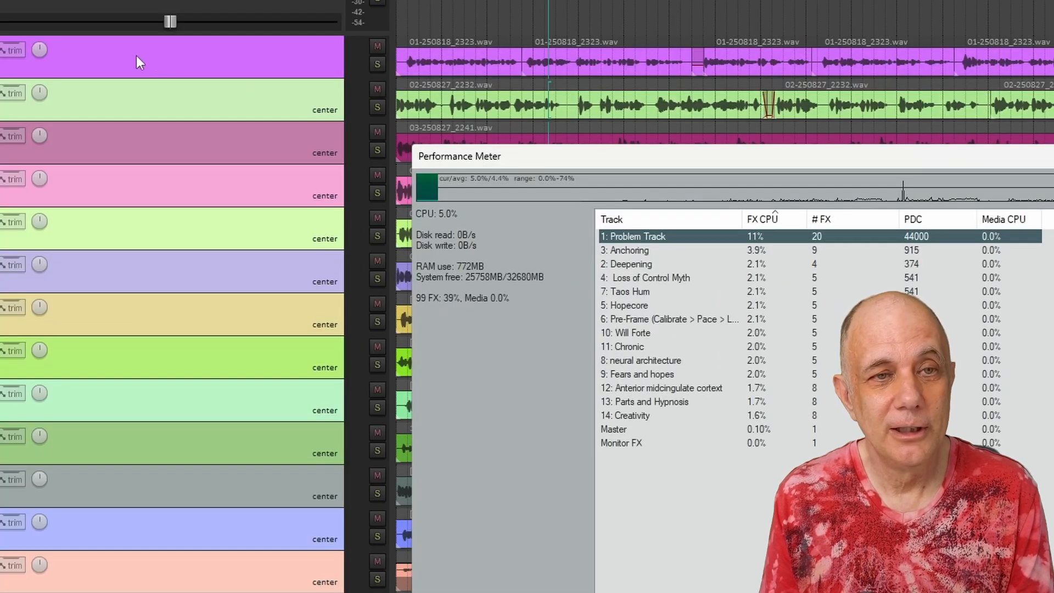
pyautogui.rightClick(138, 61)
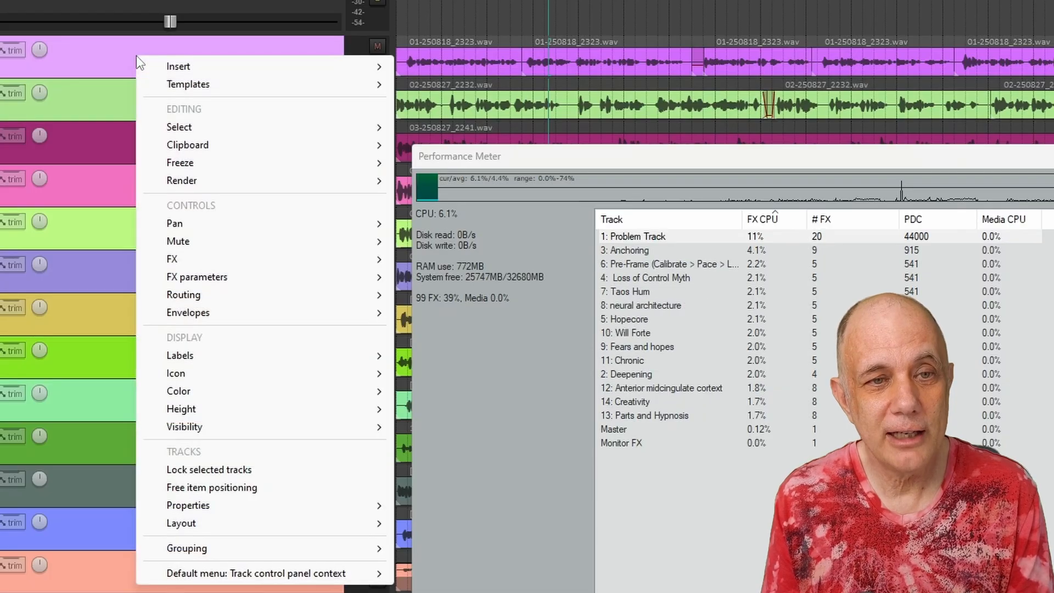
pyautogui.moveTo(179, 161)
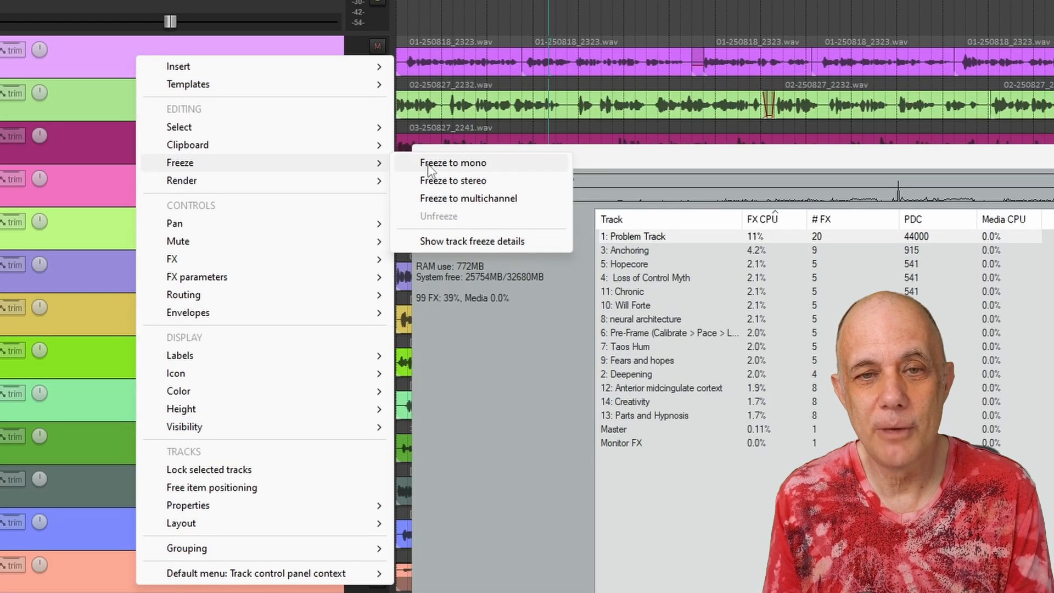
pyautogui.click(453, 162)
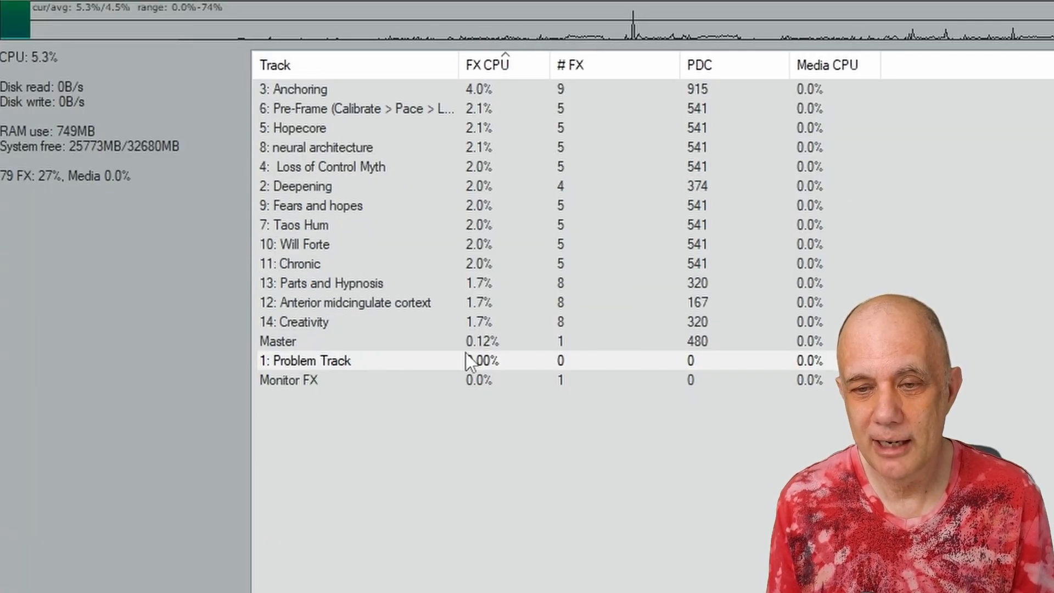
pyautogui.click(305, 360)
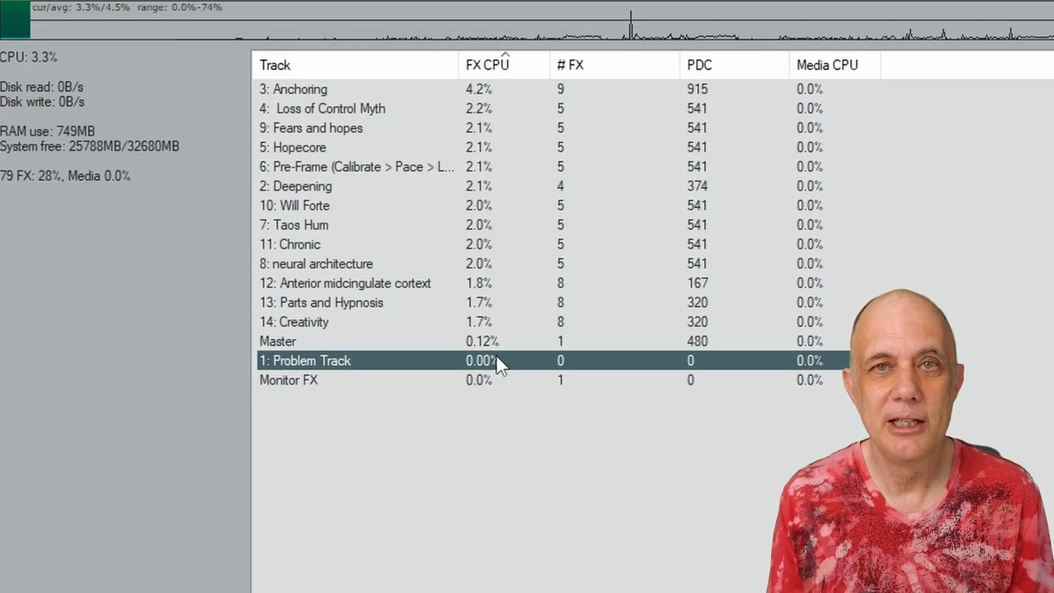